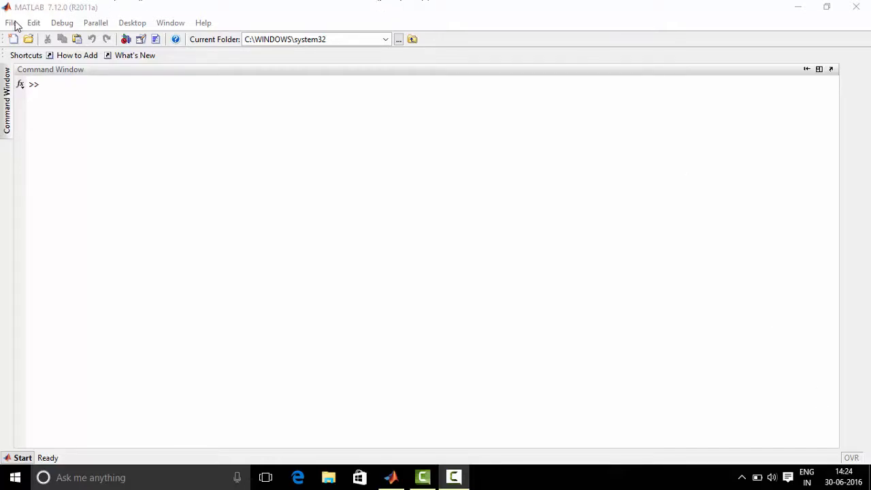
# - Reopen the recent script ce3_linear_n_cyclic.m from the File menu for editing
pyautogui.click(11, 22)
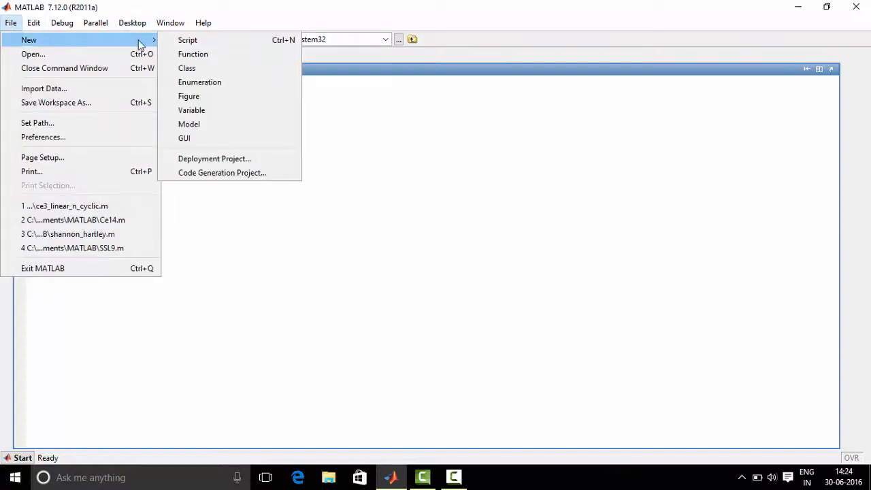
pyautogui.click(187, 39)
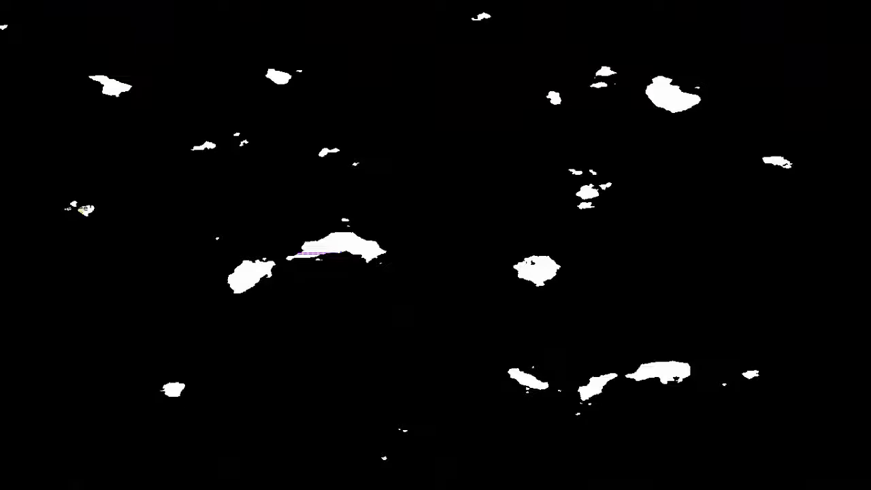
pyautogui.click(422, 476)
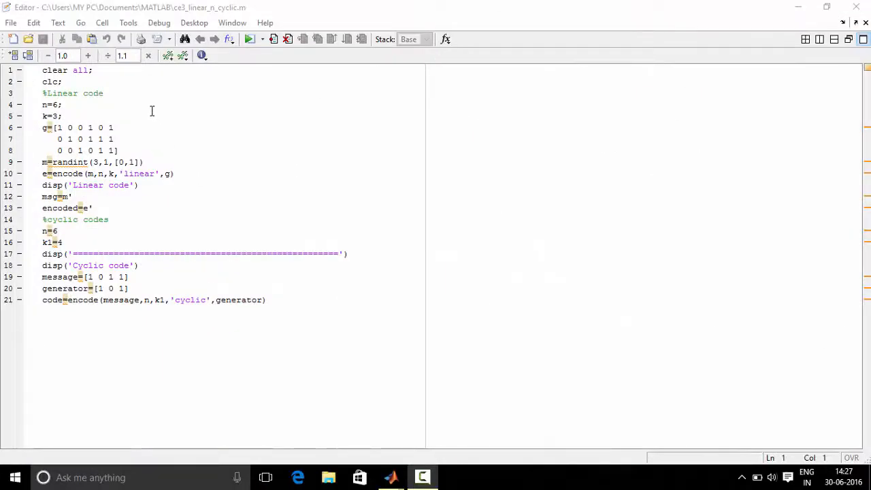
pyautogui.moveTo(143, 252)
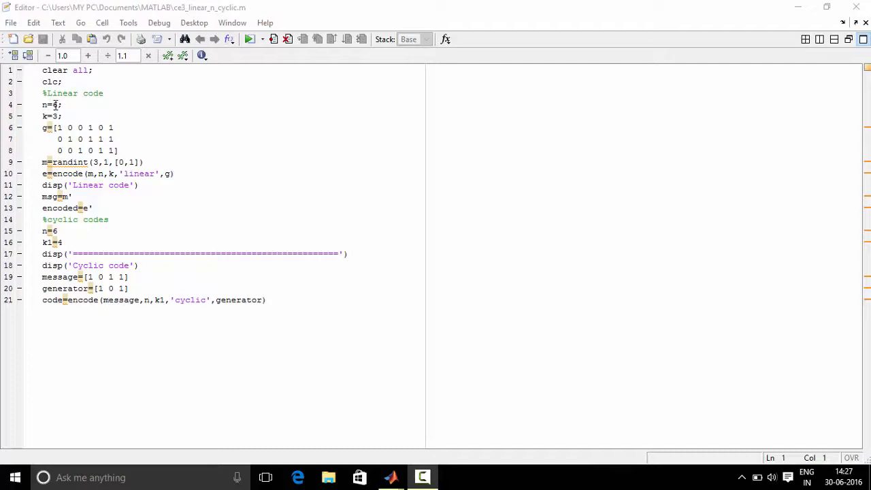
pyautogui.write('6')
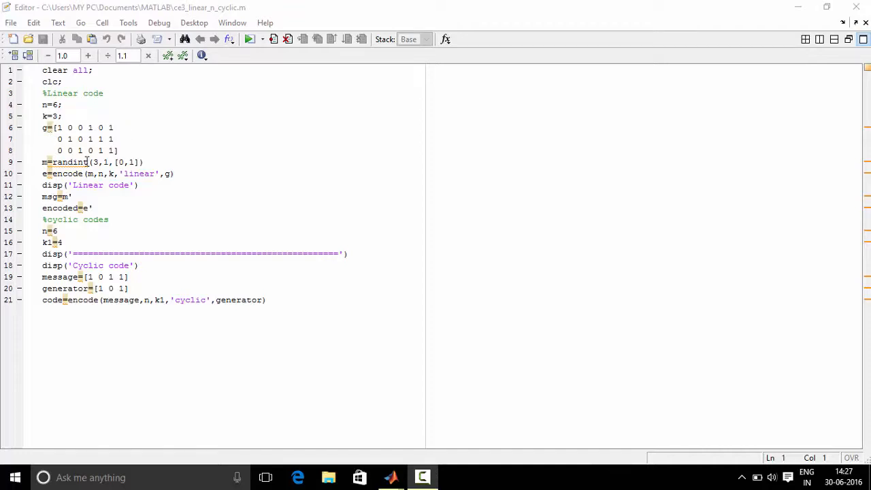
pyautogui.moveTo(71, 162)
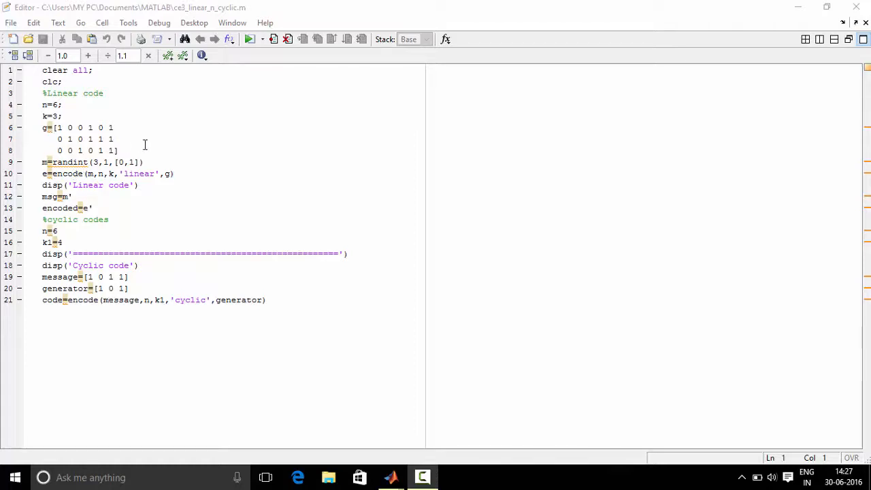
pyautogui.moveTo(125, 170)
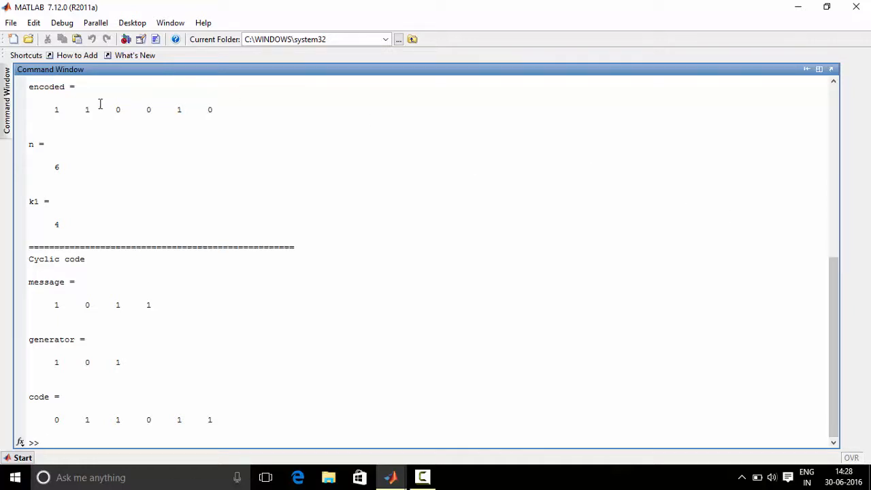
pyautogui.moveTo(90, 147)
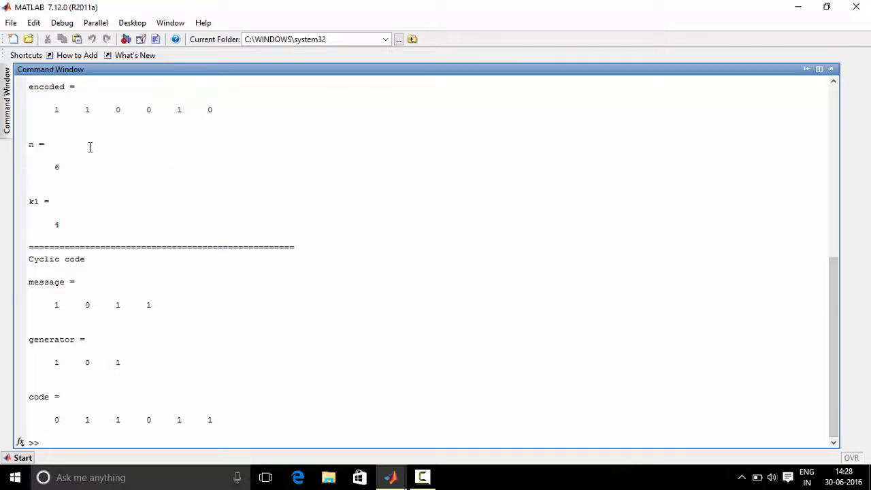